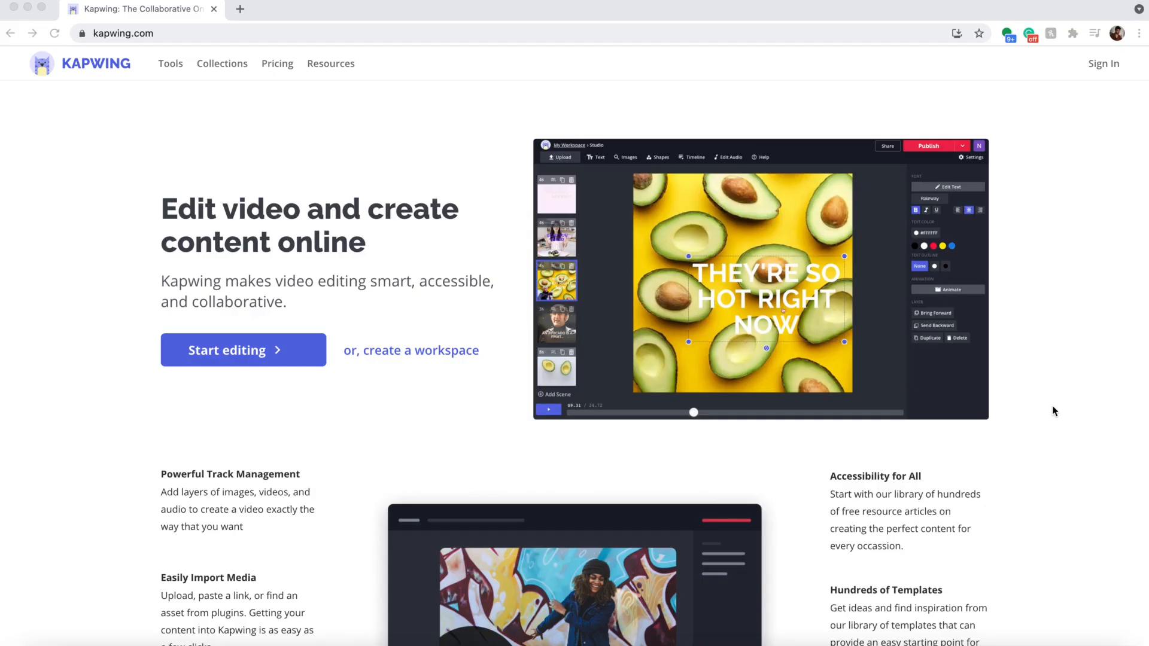
# Step: Start a new untitled project in the Kapwing studio editor from the homepage
pyautogui.click(948, 288)
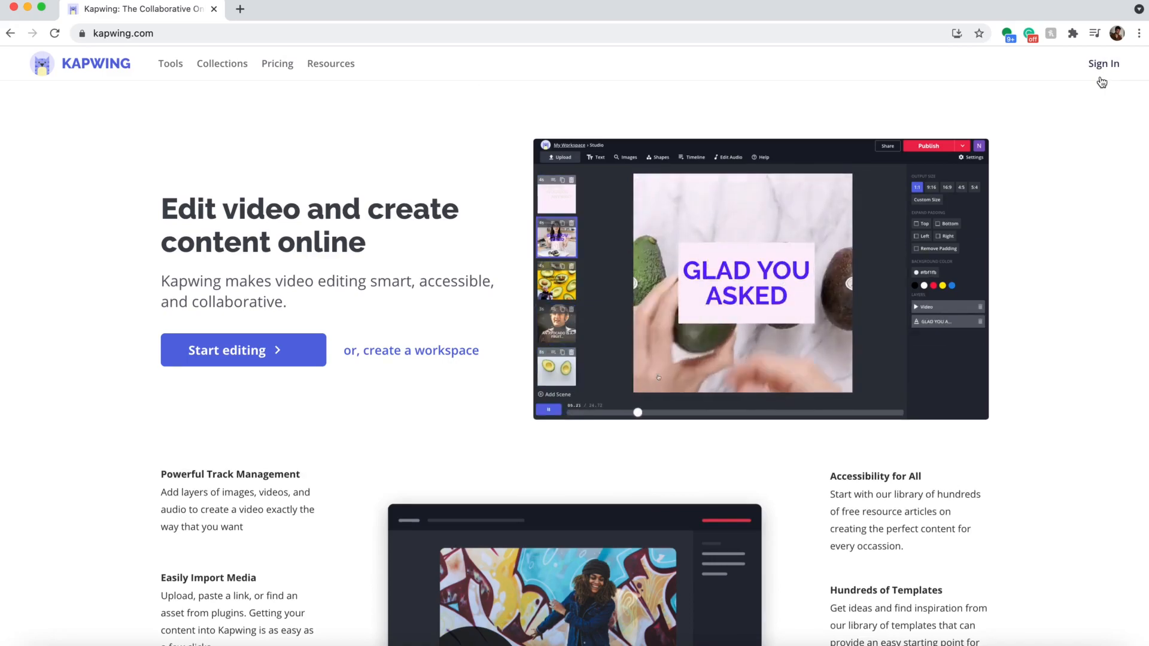
pyautogui.click(1103, 63)
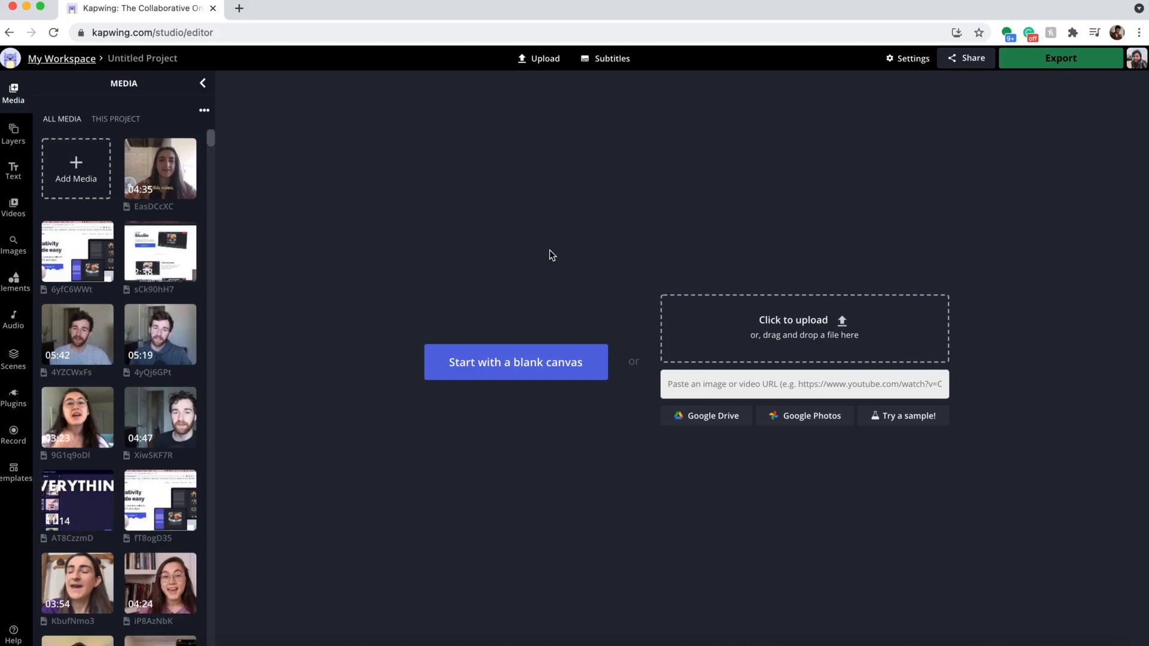
pyautogui.moveTo(735, 311)
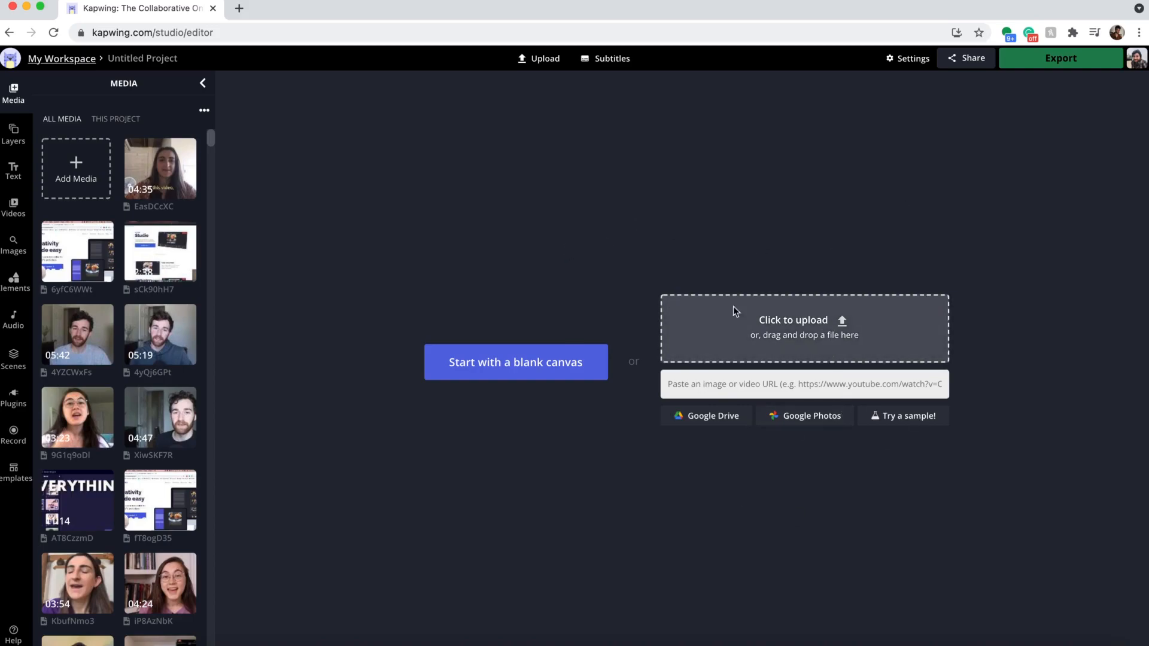
pyautogui.moveTo(641, 148)
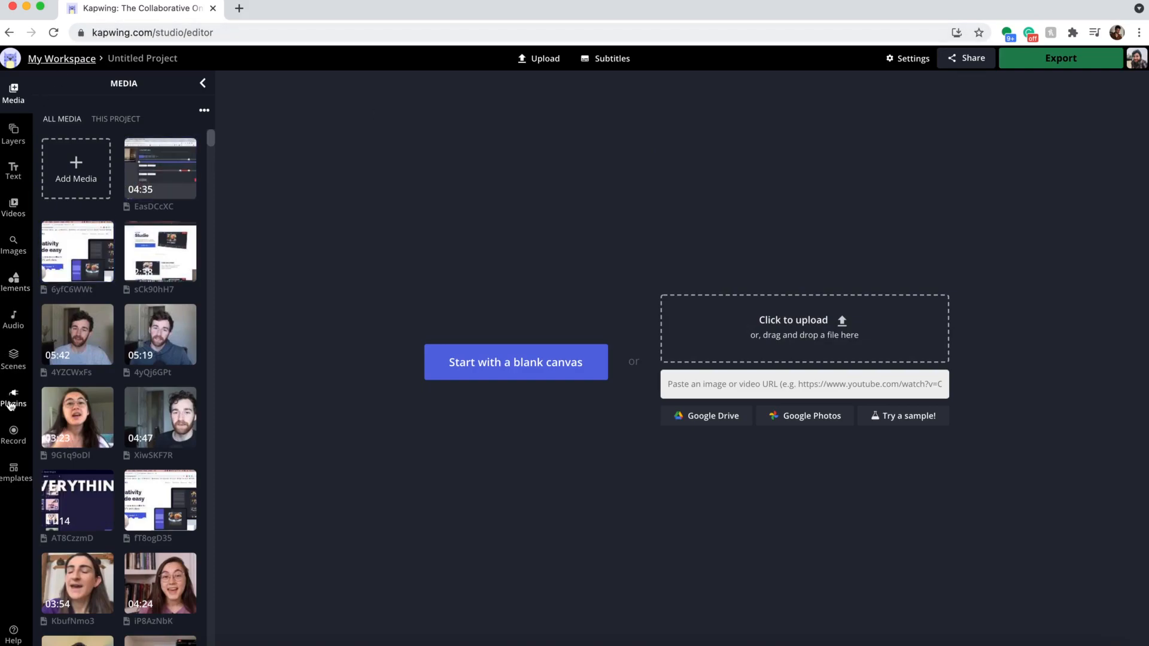
# Step: Search the stock photo plugin for 'cat' and add the gray cat photo to the canvas
pyautogui.click(13, 398)
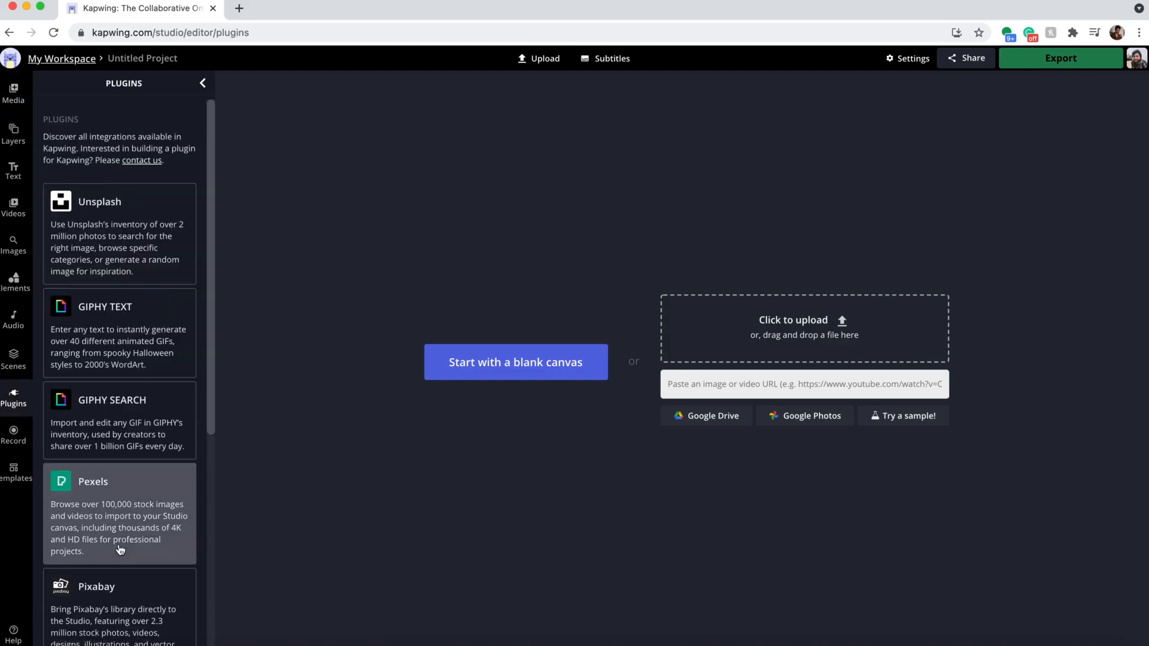
pyautogui.click(118, 481)
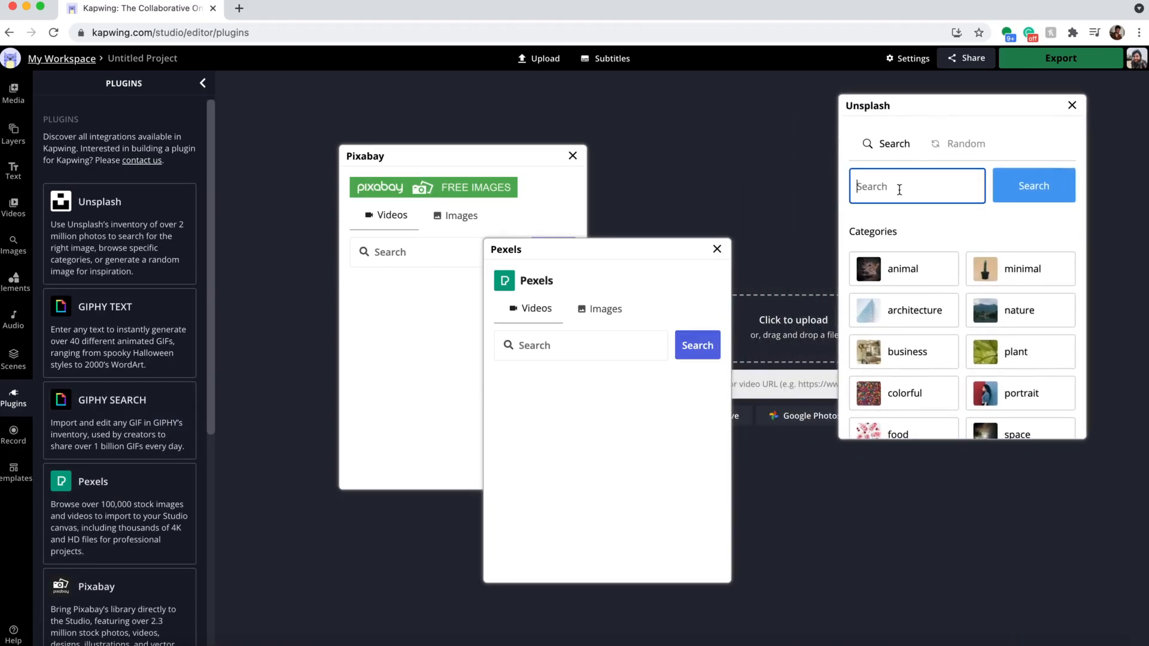
pyautogui.write('cat')
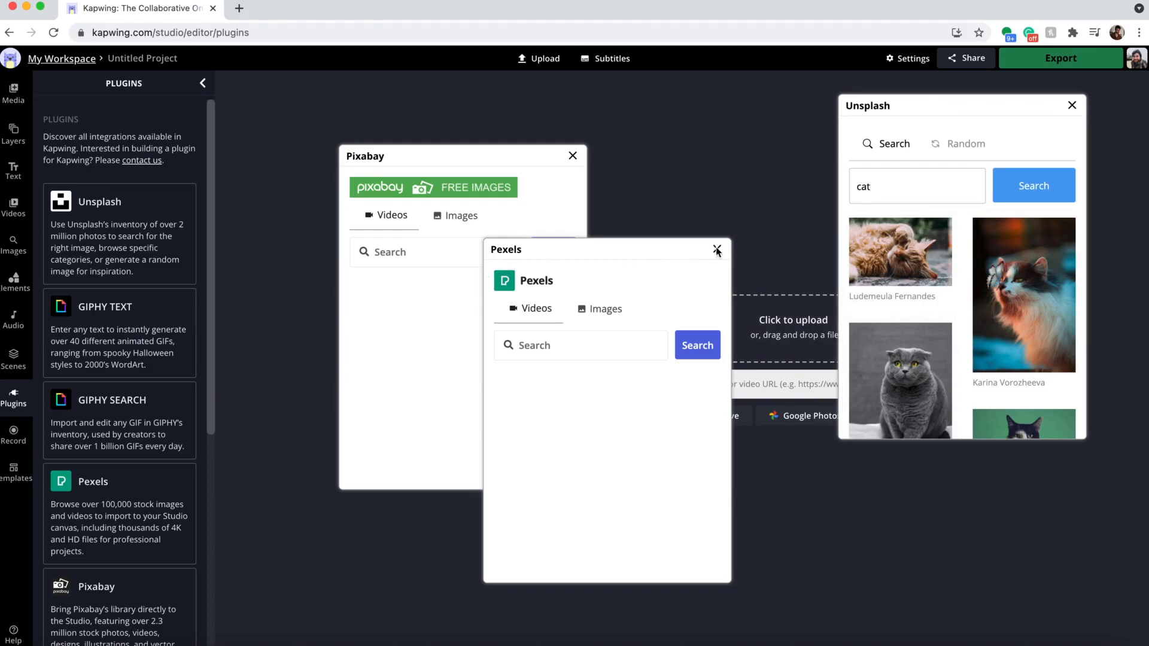
pyautogui.click(899, 380)
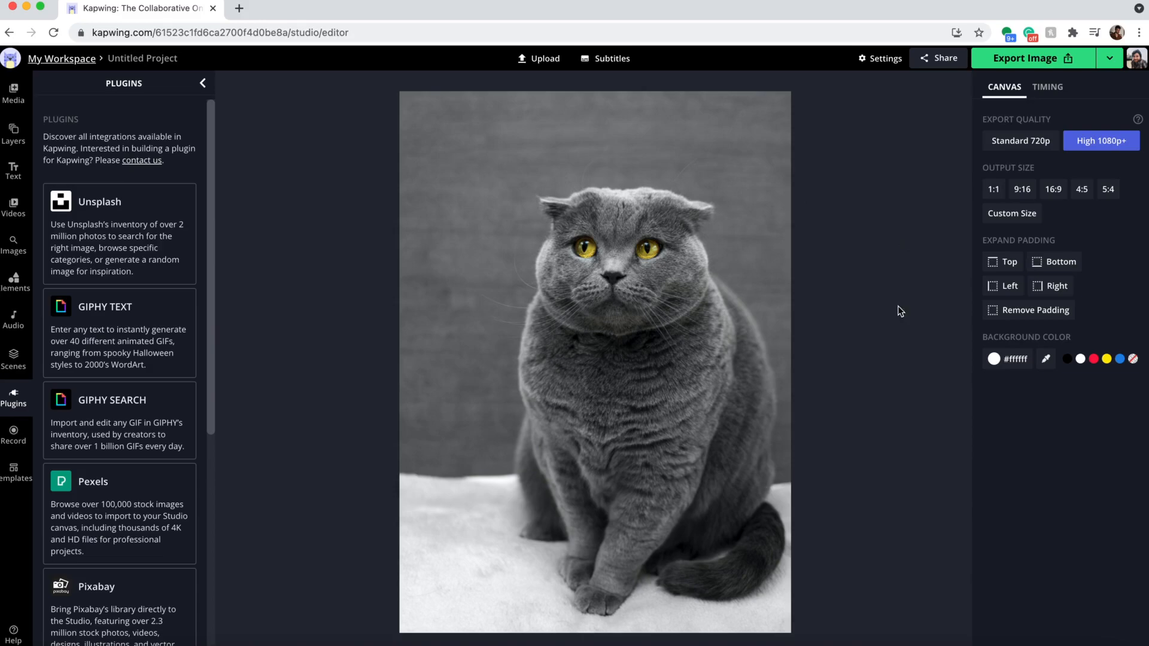
pyautogui.moveTo(882, 243)
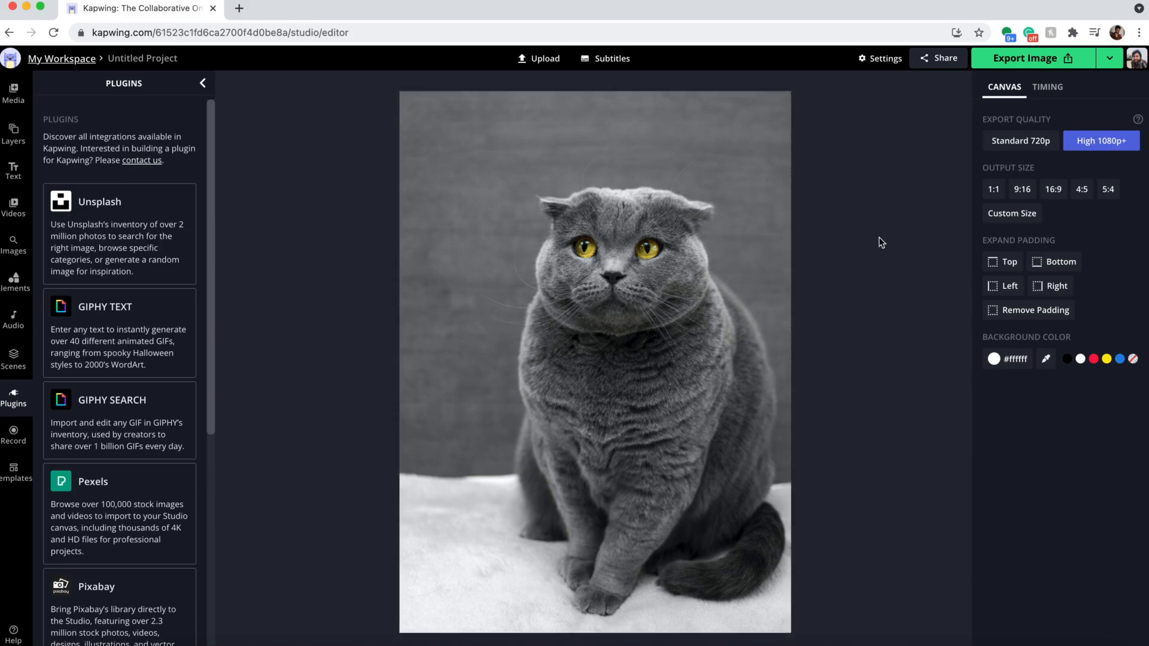
pyautogui.moveTo(949, 277)
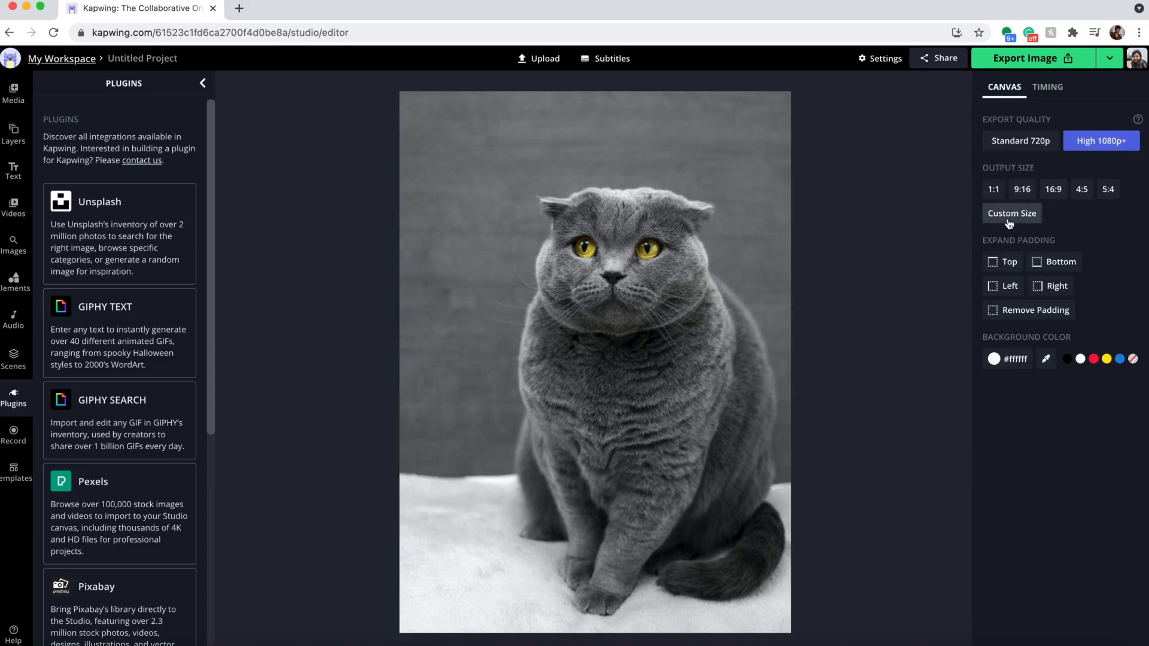
# Step: Set a custom output size of 64 by 64 pixels so the cat photo fills the square canvas
pyautogui.click(1012, 213)
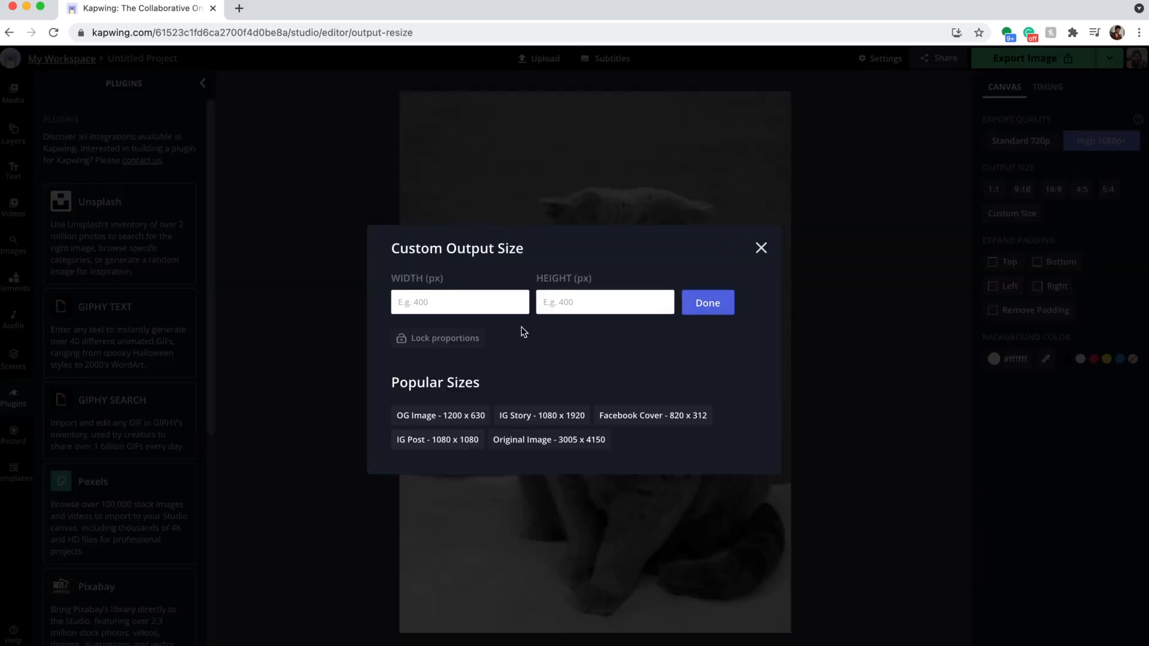
pyautogui.write('64')
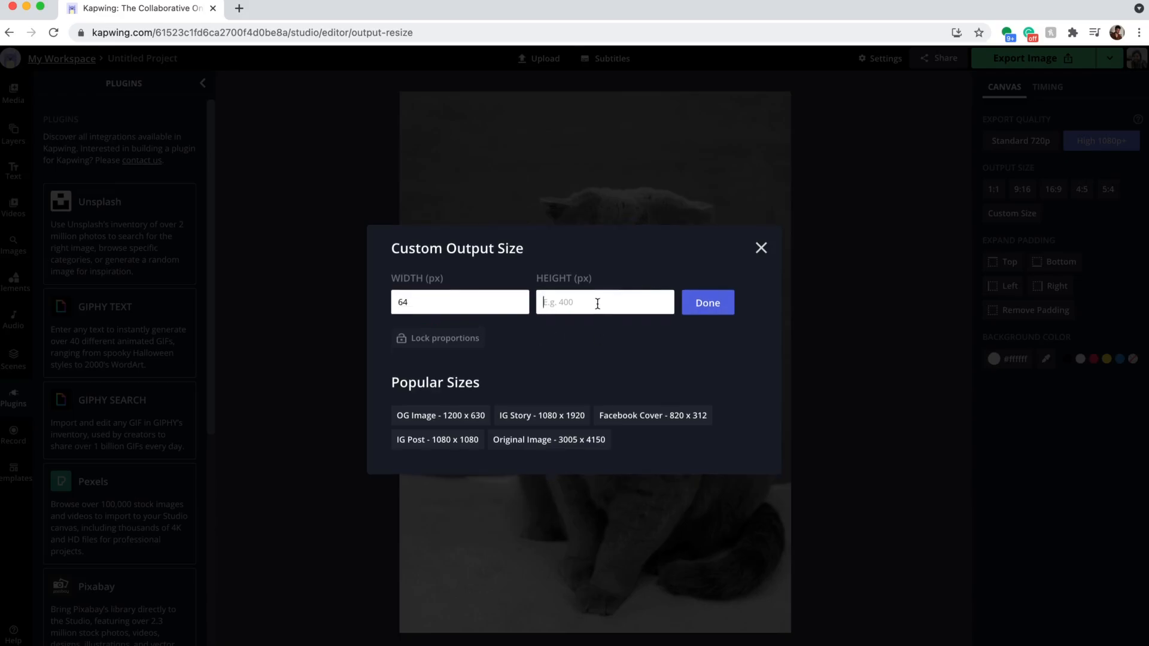
pyautogui.write('64')
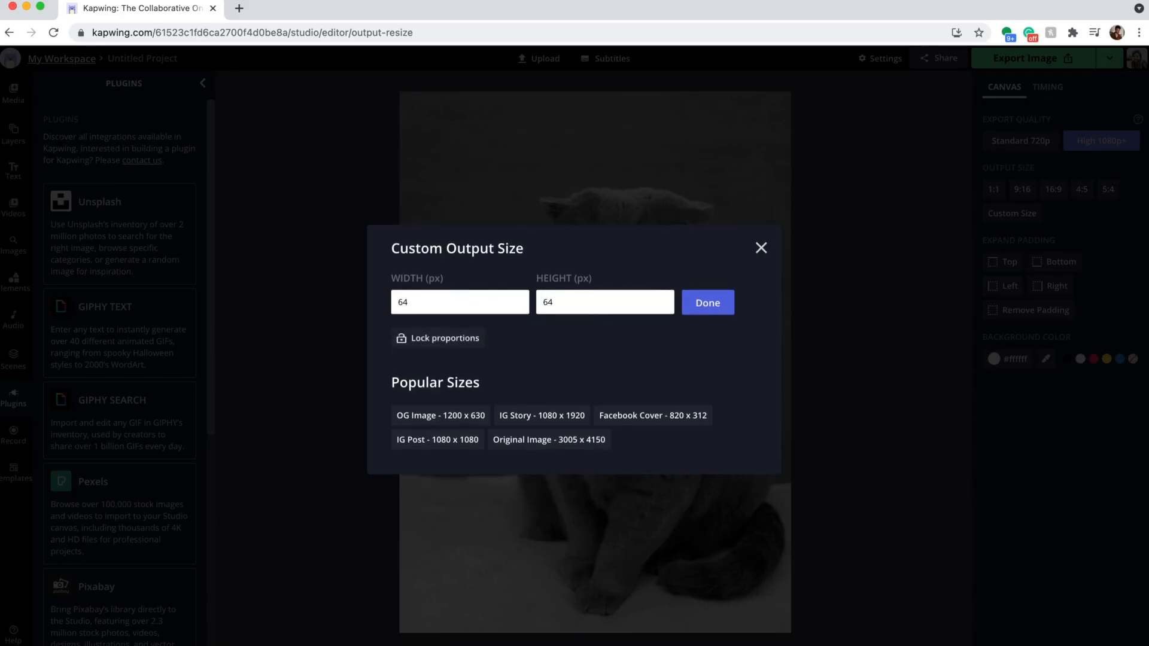
pyautogui.moveTo(706, 302)
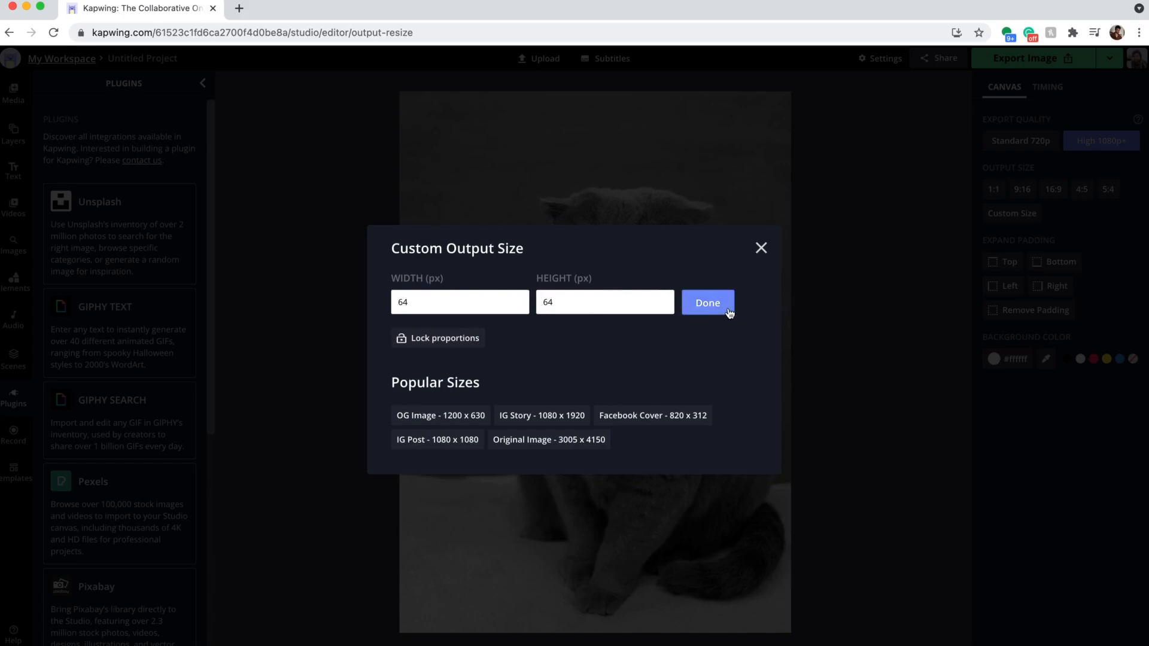
pyautogui.click(706, 302)
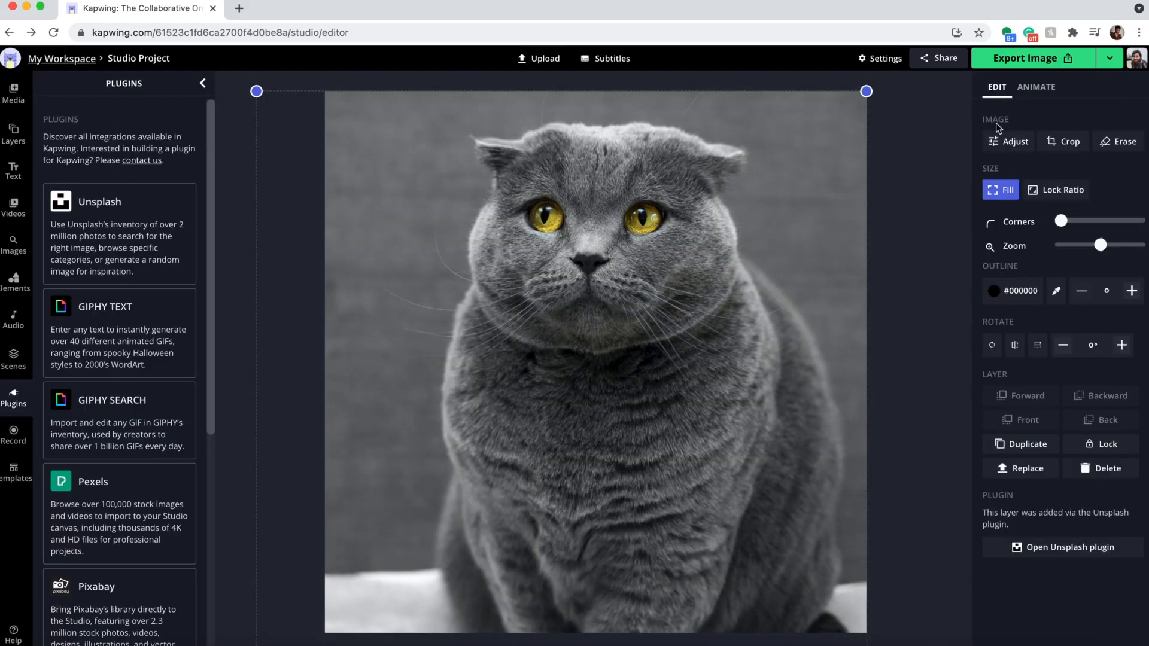
# Step: Export the 64 by 64 cat image and reach its finished project page
pyautogui.click(1014, 141)
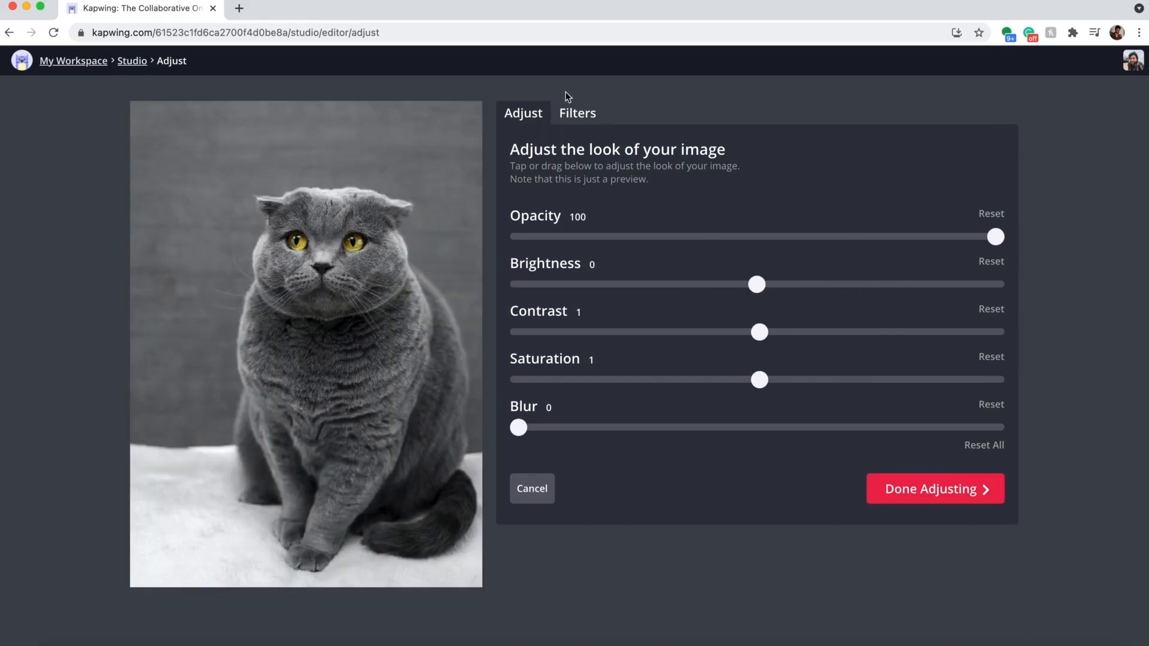
pyautogui.click(935, 488)
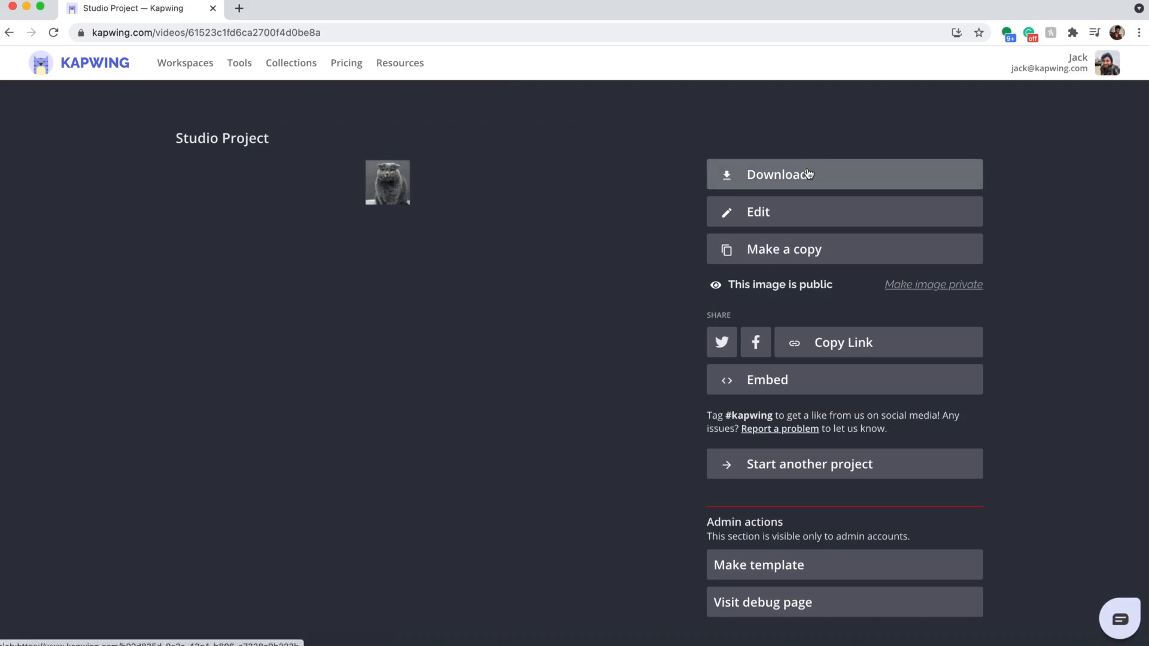
# Step: Download the exported cat JPEG, then reach the Kapwing Community server's Roles settings in Discord
pyautogui.click(461, 634)
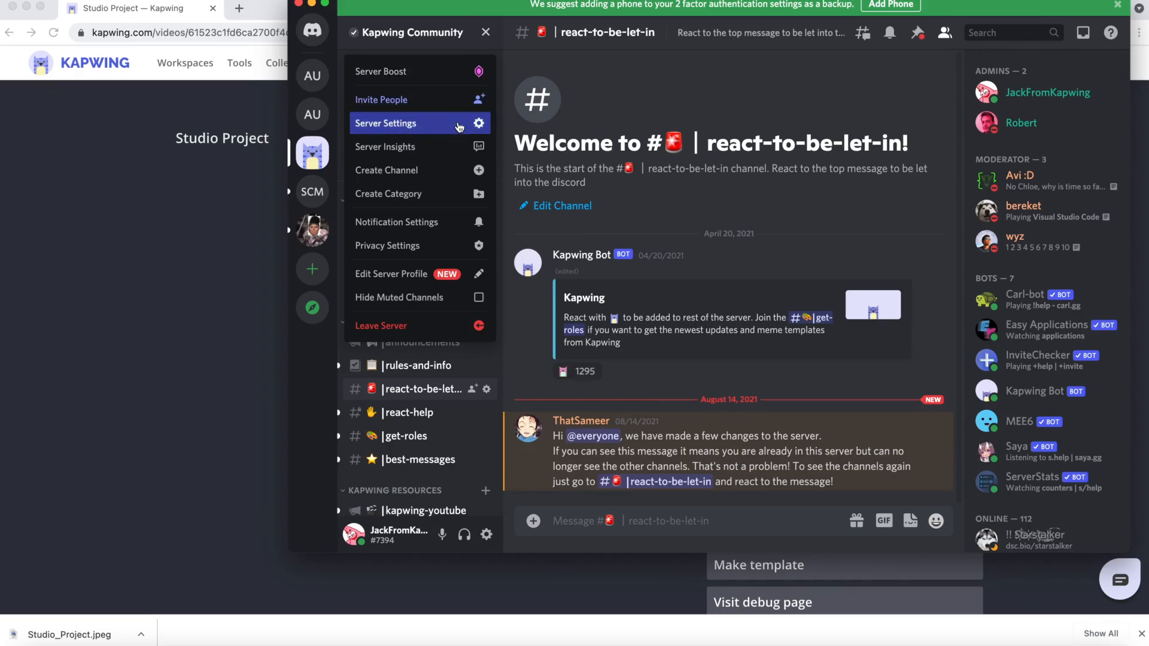
pyautogui.click(387, 124)
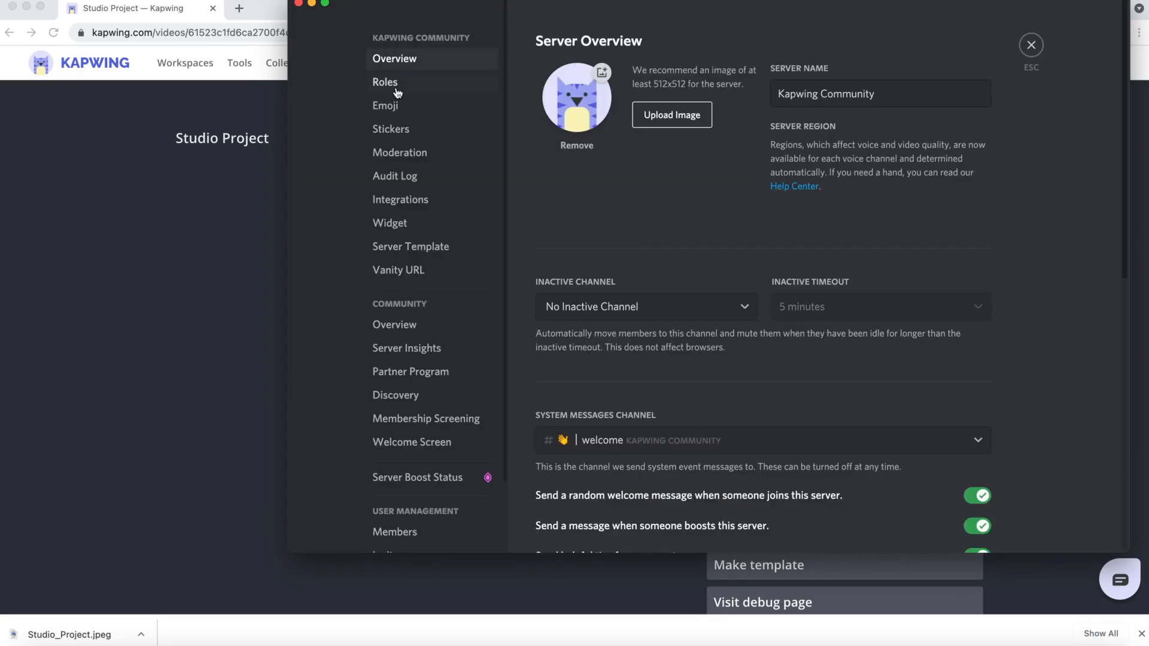
pyautogui.click(384, 82)
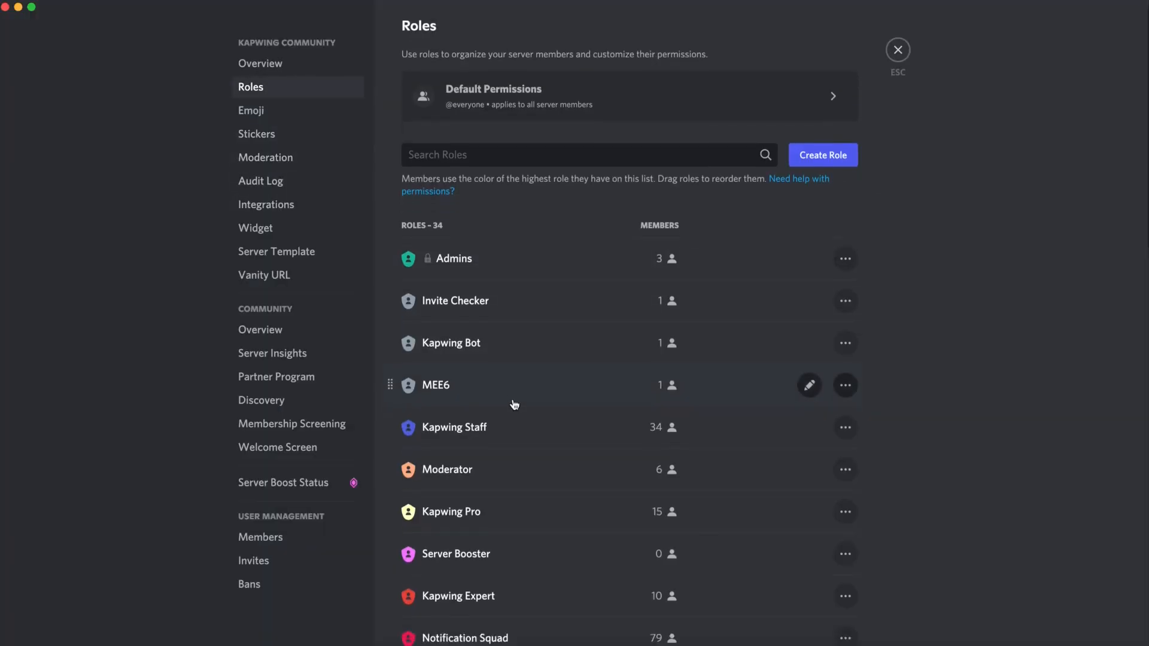
# Step: Create a role named 'new role' and look through its display settings
pyautogui.click(822, 155)
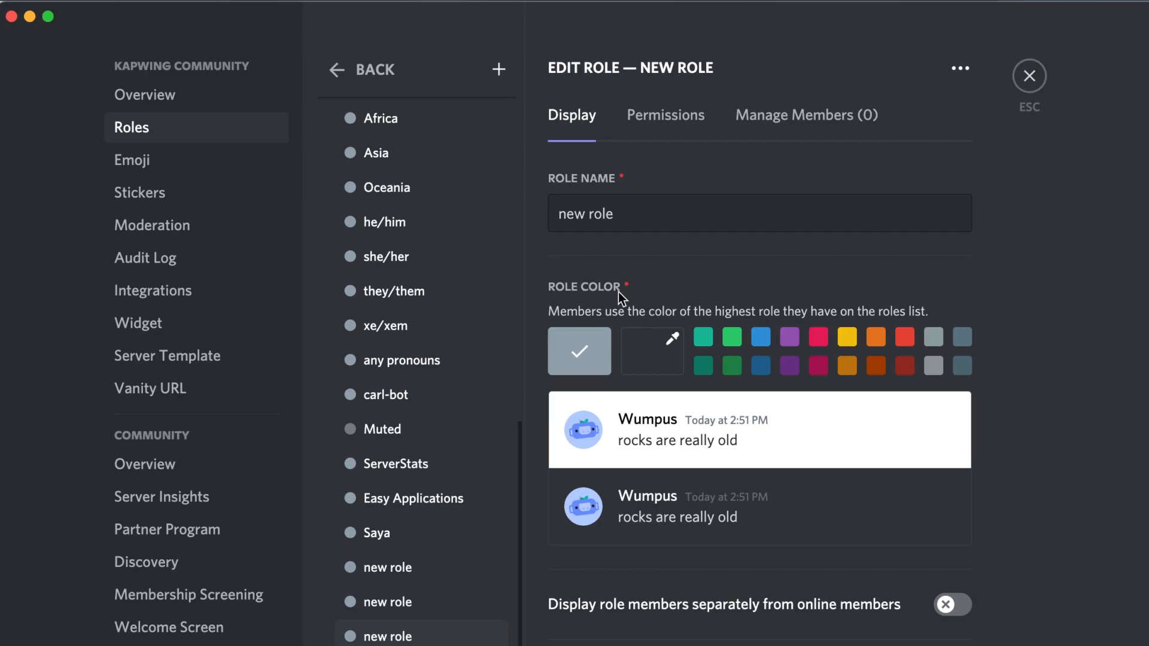
pyautogui.moveTo(603, 304)
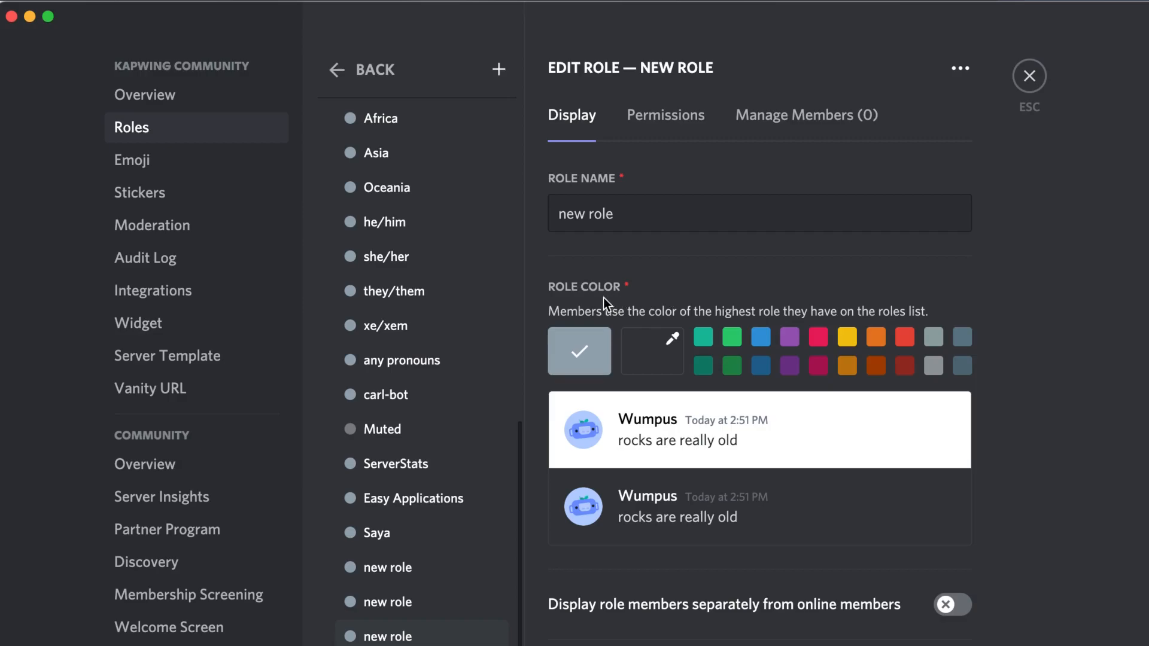
pyautogui.moveTo(611, 308)
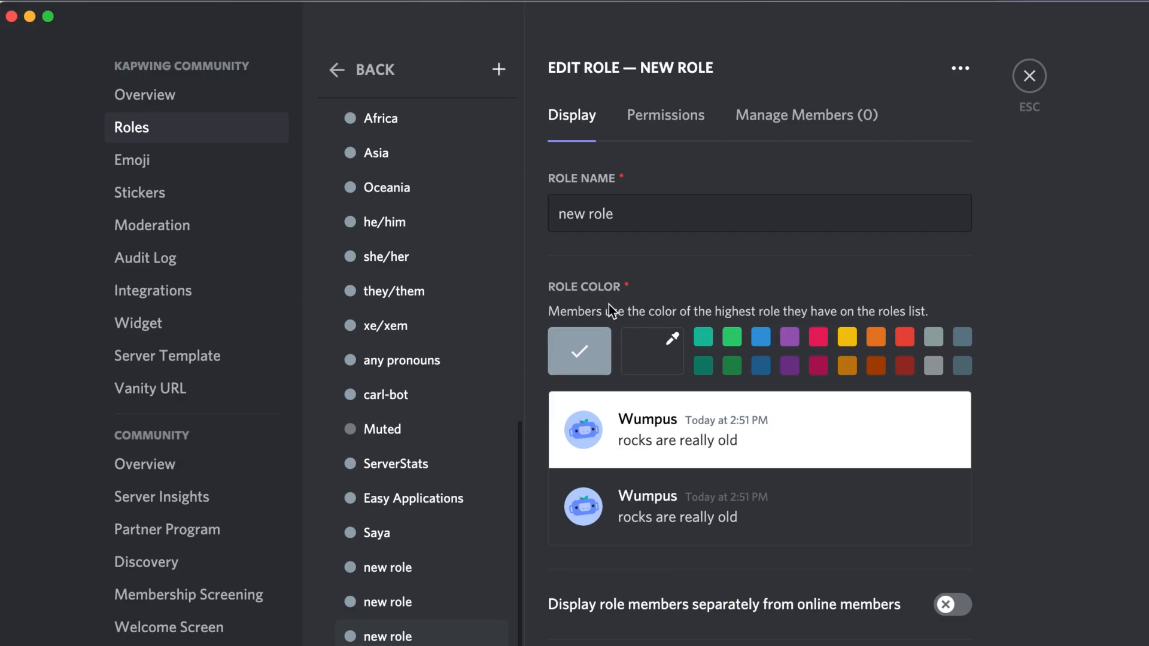
pyautogui.moveTo(614, 300)
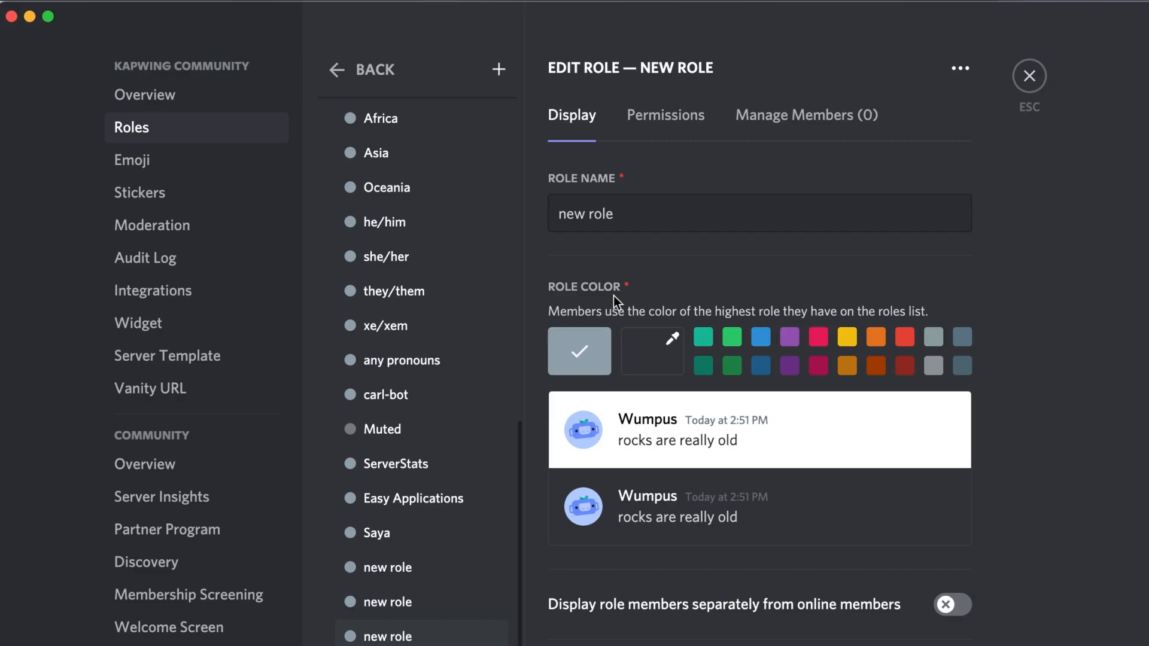
pyautogui.moveTo(682, 273)
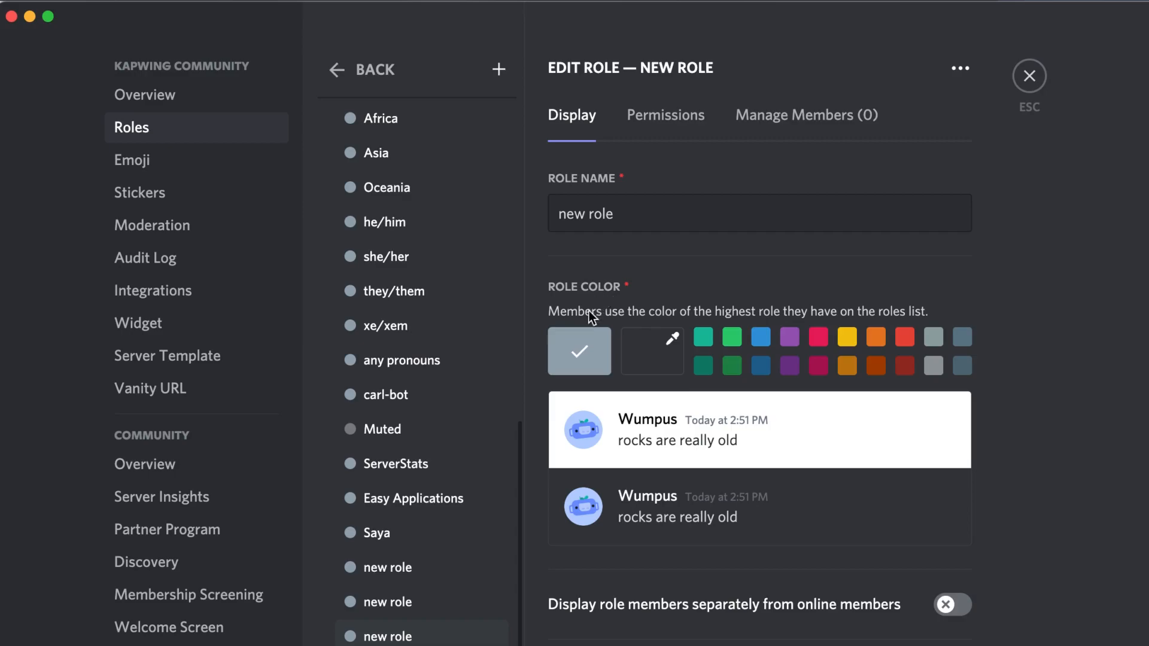
pyautogui.moveTo(595, 316)
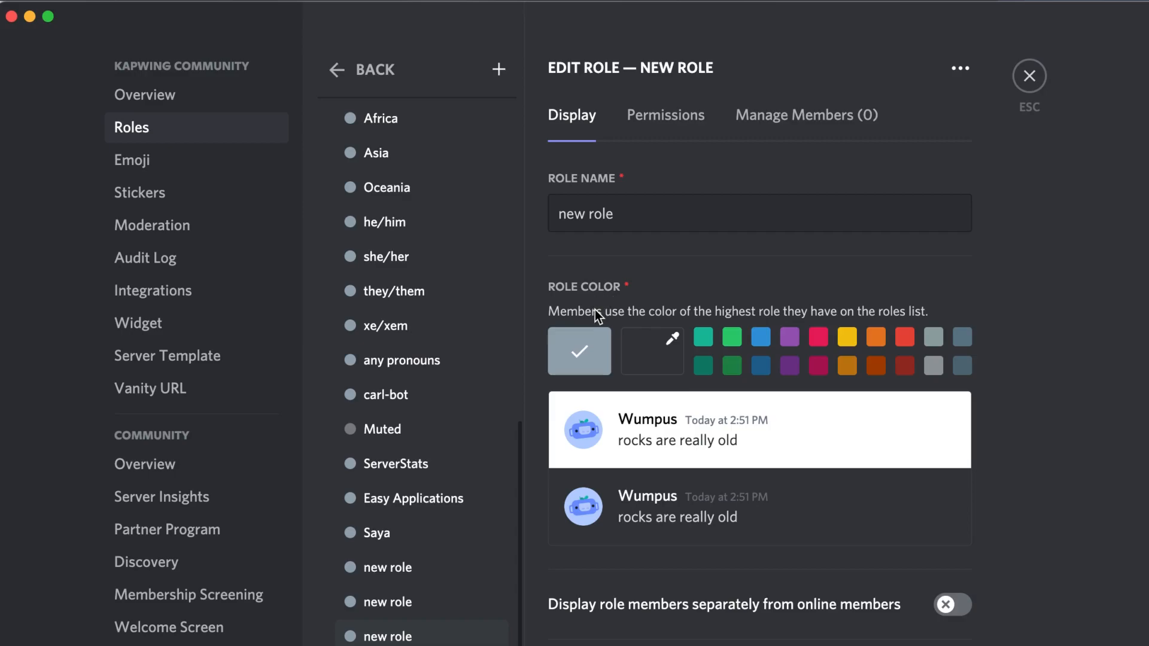
pyautogui.moveTo(607, 280)
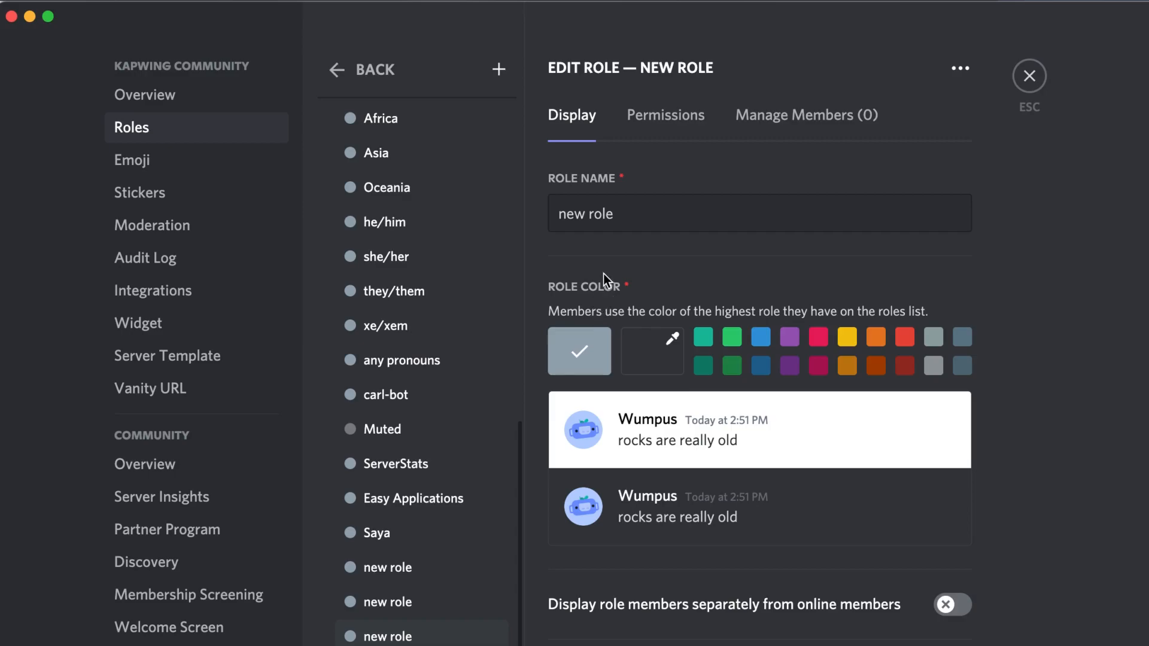
pyautogui.scroll(-3)
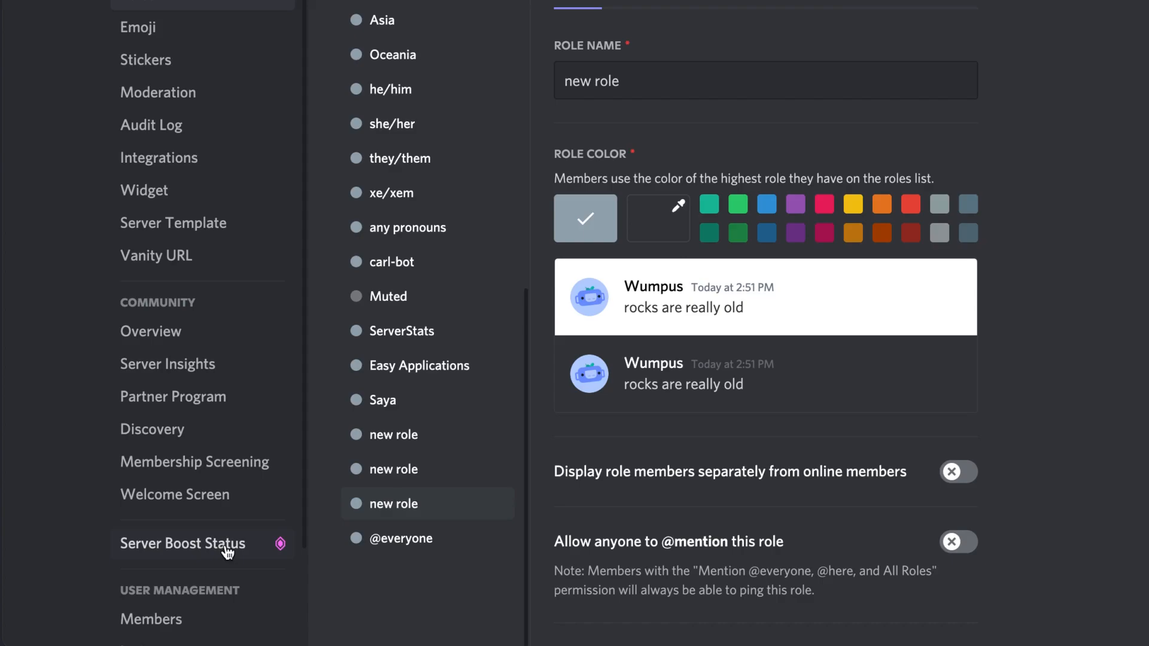
# Step: Review the Server Boost Status page with its Level 1 and Level 2 perks
pyautogui.click(182, 543)
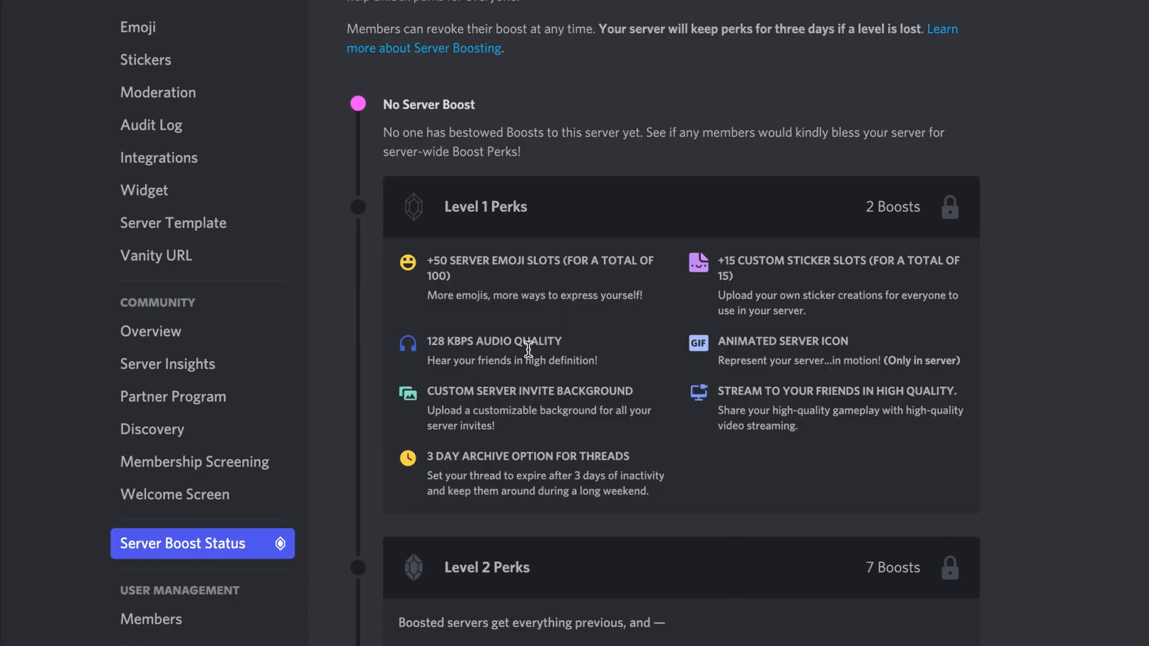
pyautogui.scroll(-3)
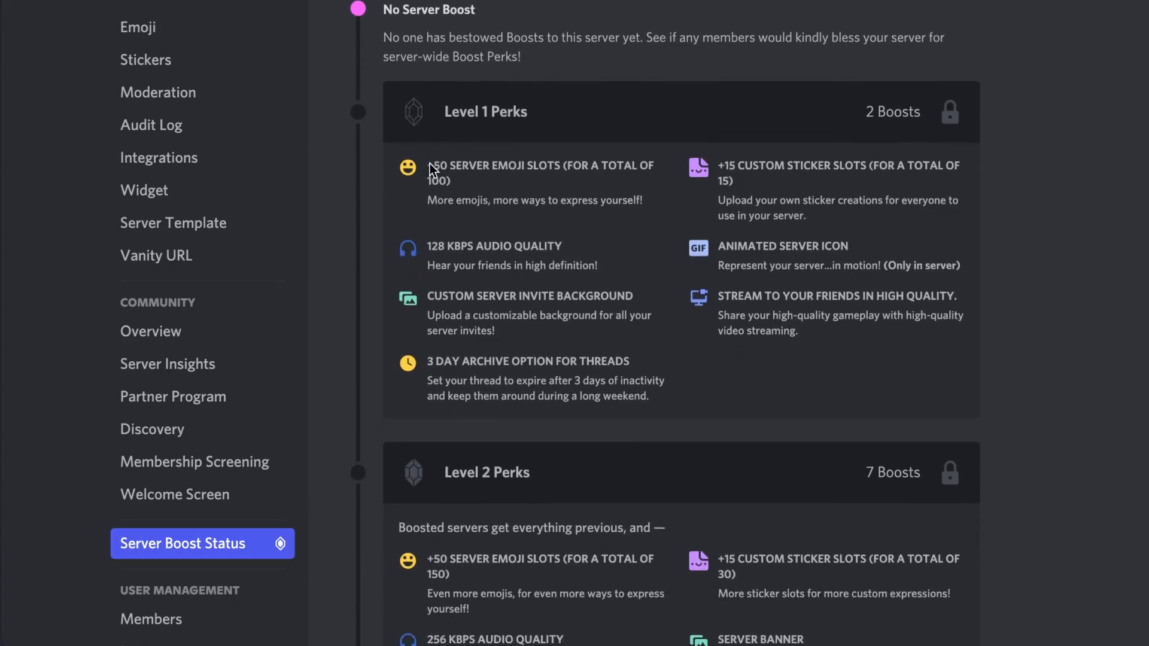
pyautogui.scroll(-3)
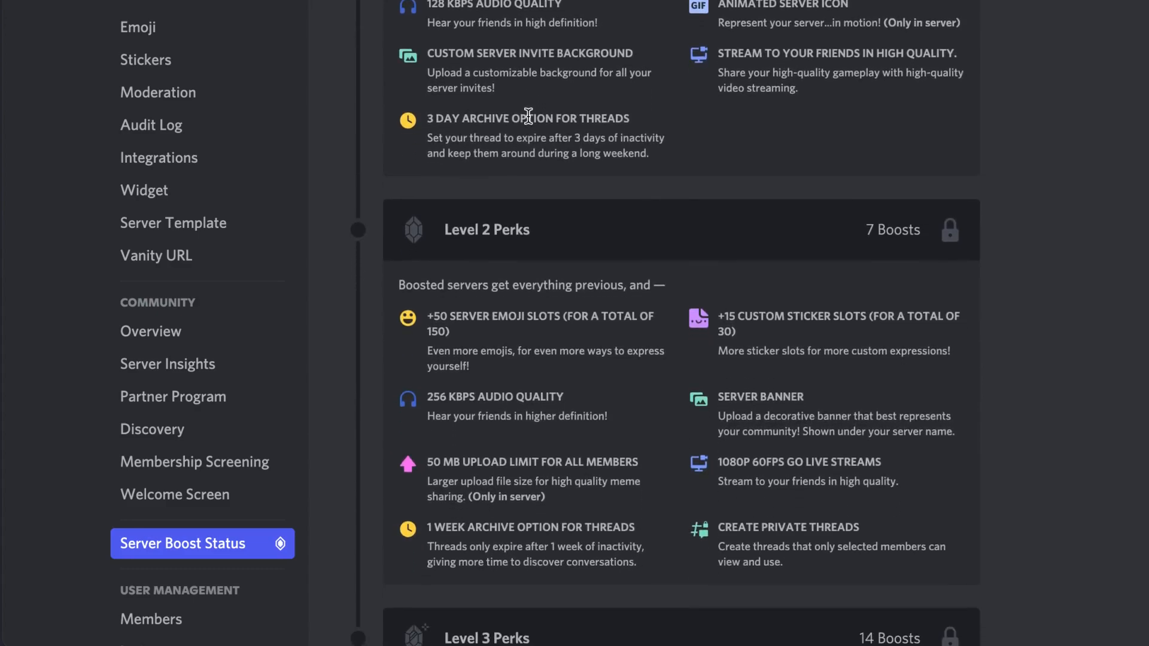
pyautogui.scroll(-3)
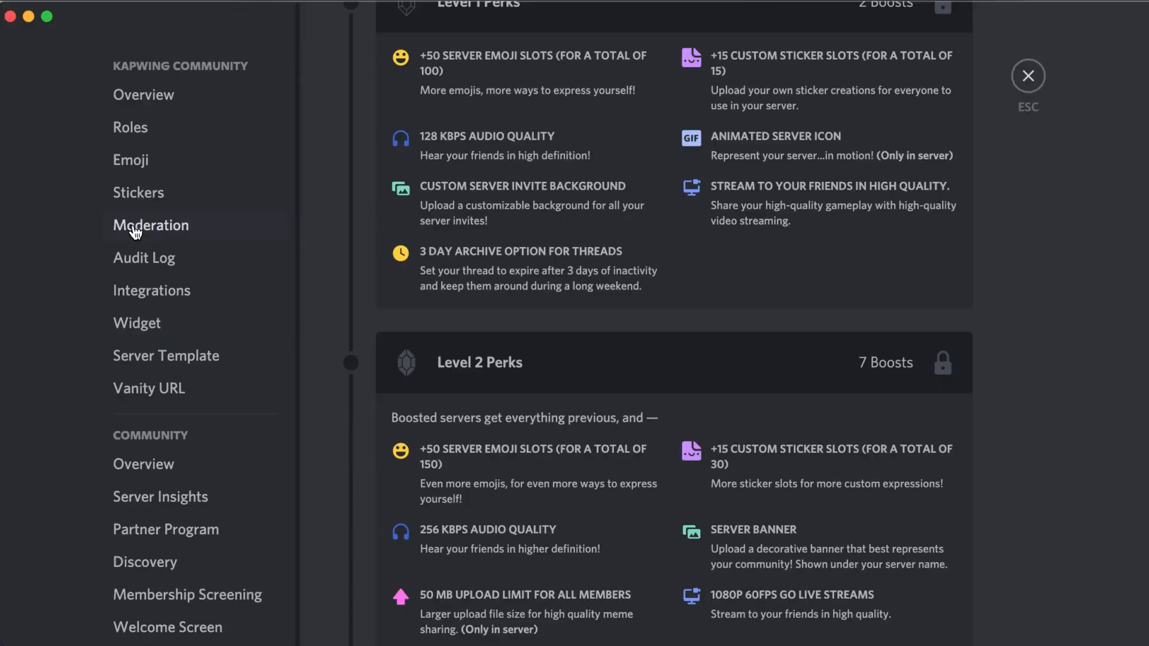
# Step: Return to Roles and create another 'new role' with its display settings open
pyautogui.click(130, 127)
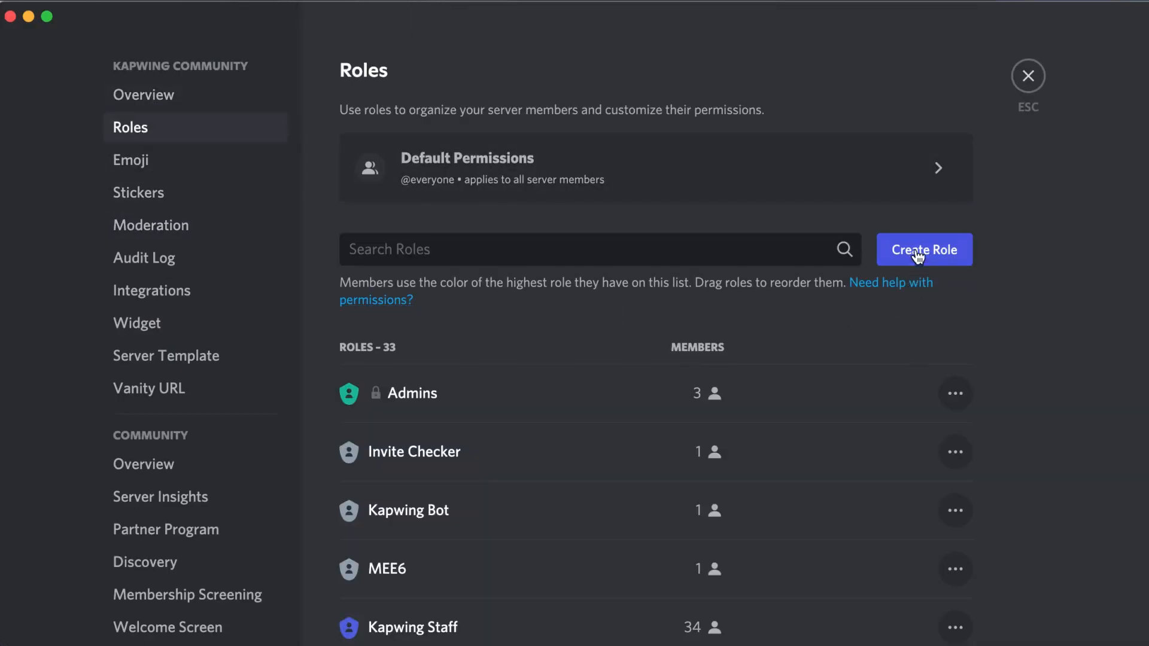
pyautogui.click(924, 249)
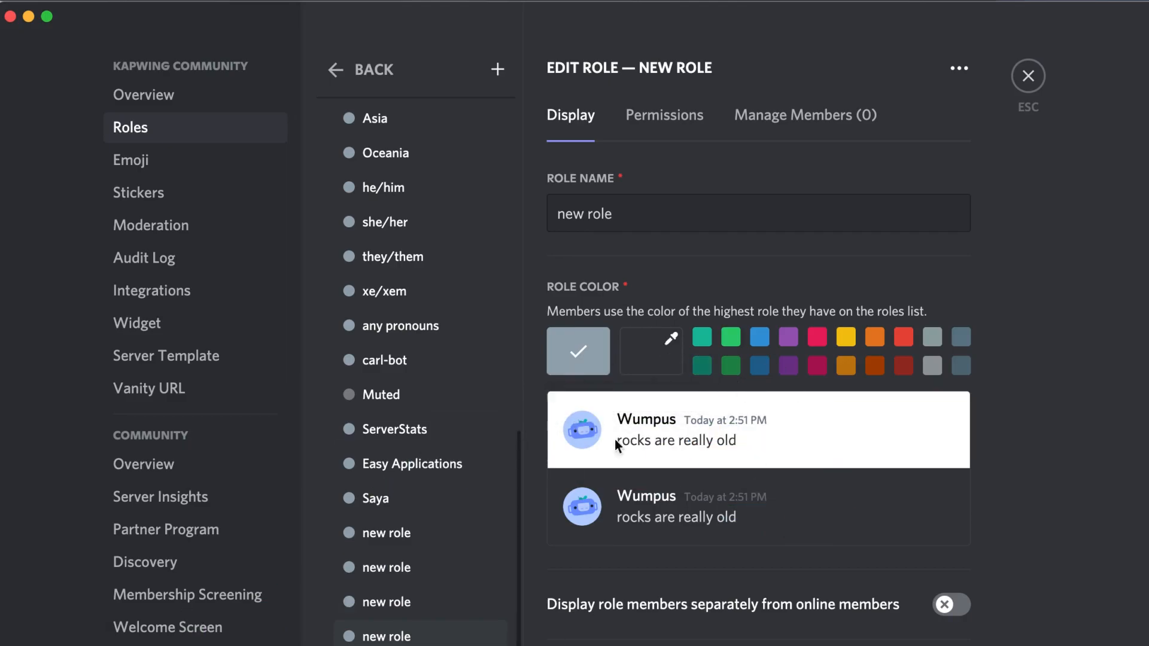
pyautogui.moveTo(703, 416)
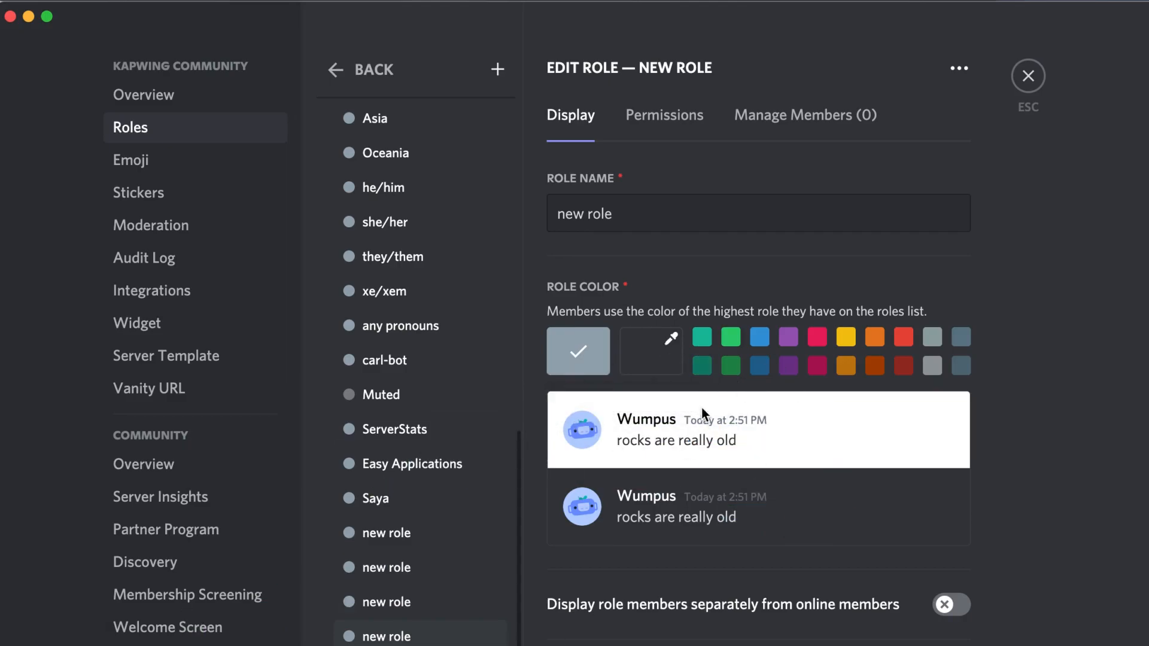